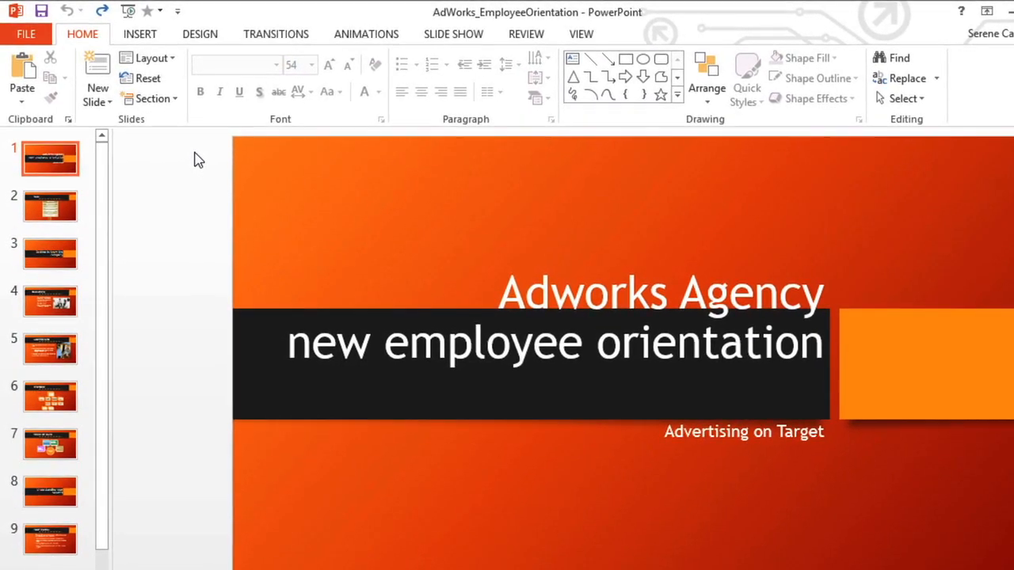
{"action": "mouse_move", "coordinate": [200, 34]}
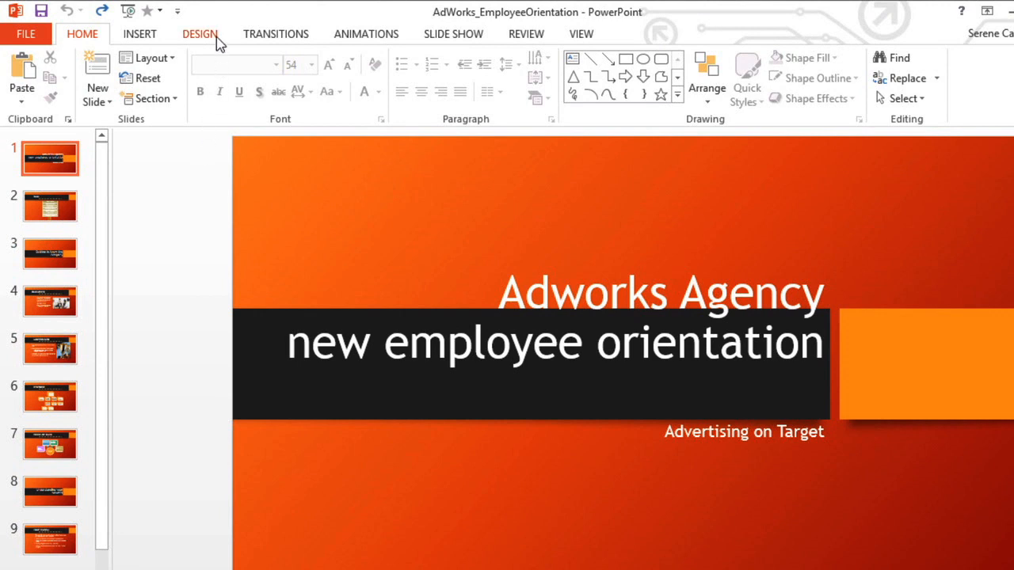
Preview the blue, green and another colour variant from the Design themes gallery.
{"action": "left_click", "coordinate": [200, 33]}
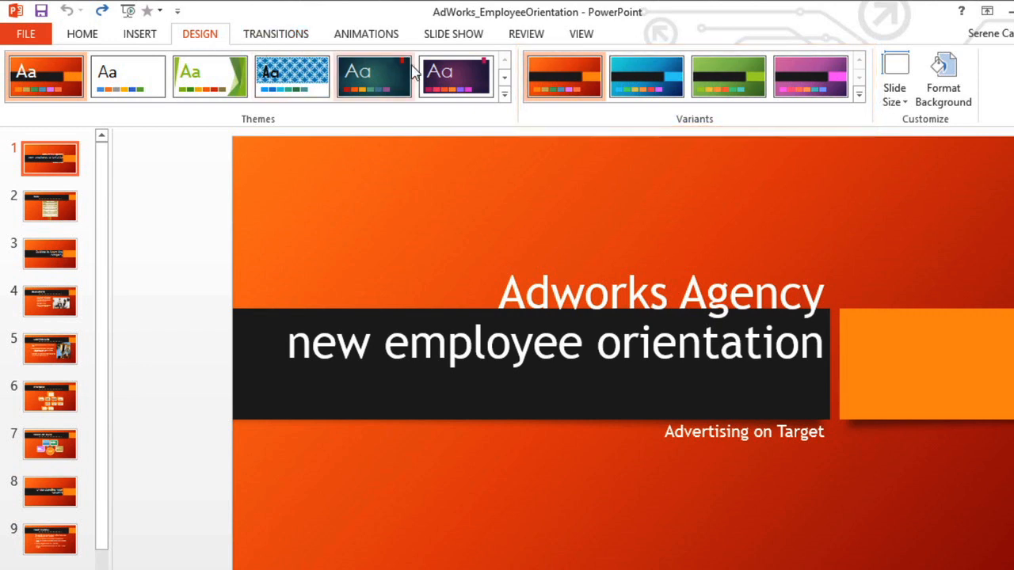
{"action": "left_click", "coordinate": [646, 76]}
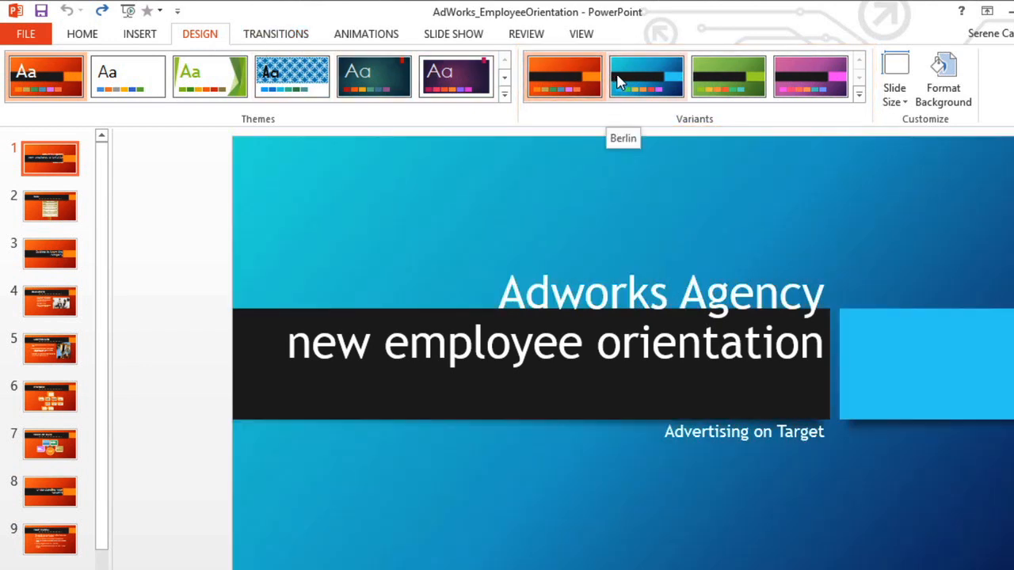
{"action": "left_click", "coordinate": [729, 76]}
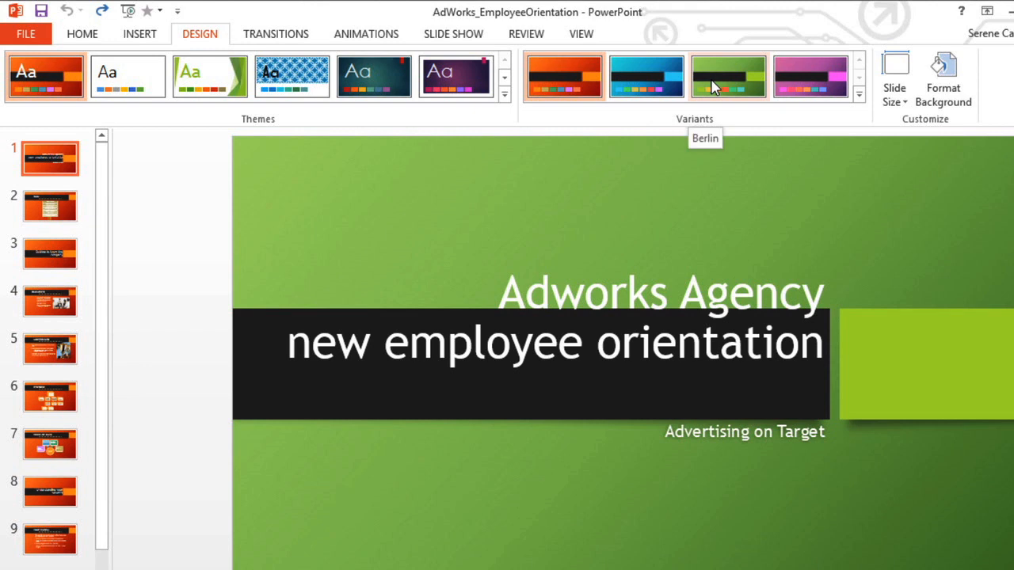
{"action": "left_click", "coordinate": [810, 76]}
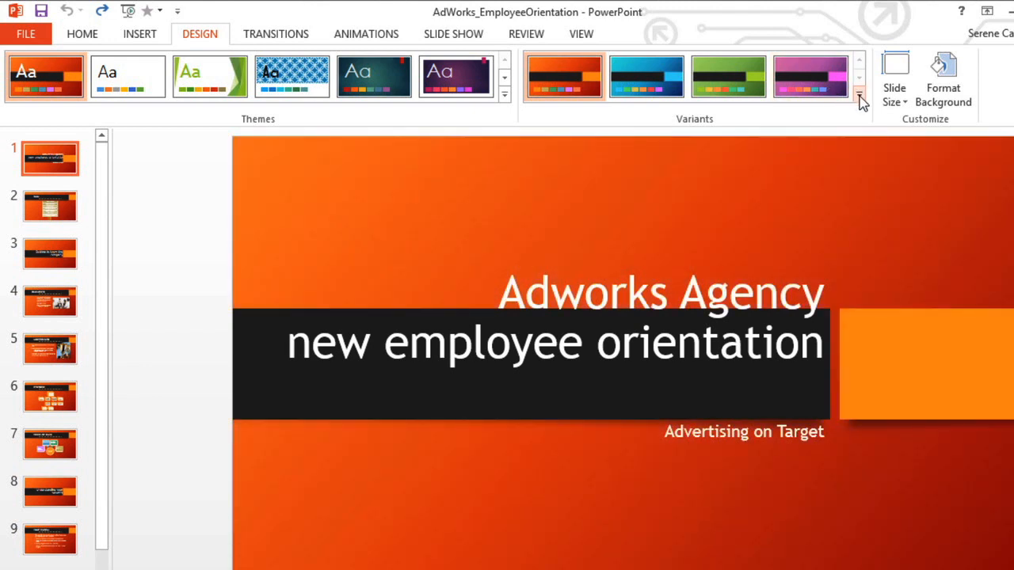
Apply the grey Marquee colour scheme to every slide from the Colors list.
{"action": "left_click", "coordinate": [859, 93]}
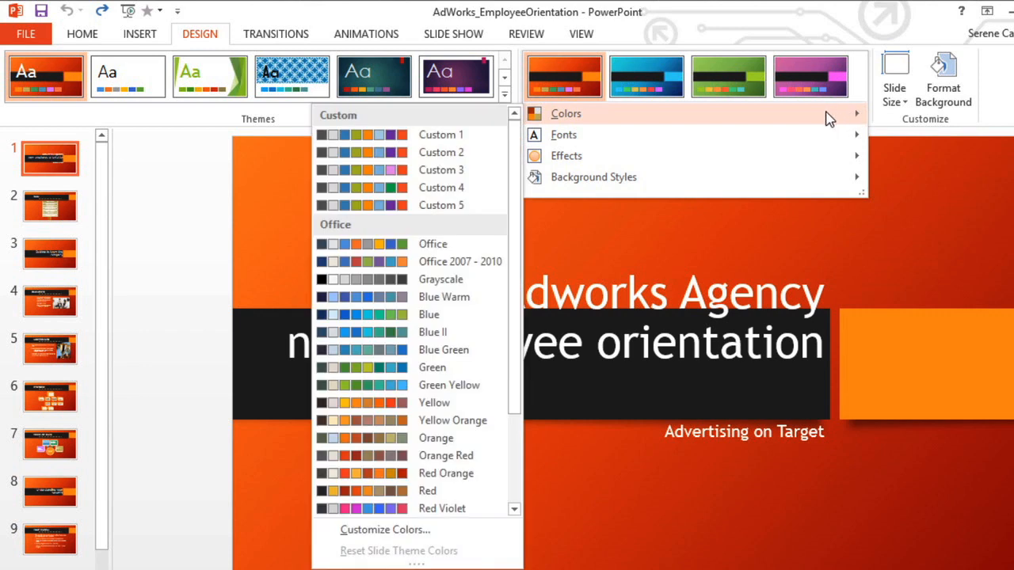
{"action": "scroll", "scroll_direction": "down", "scroll_amount": 3}
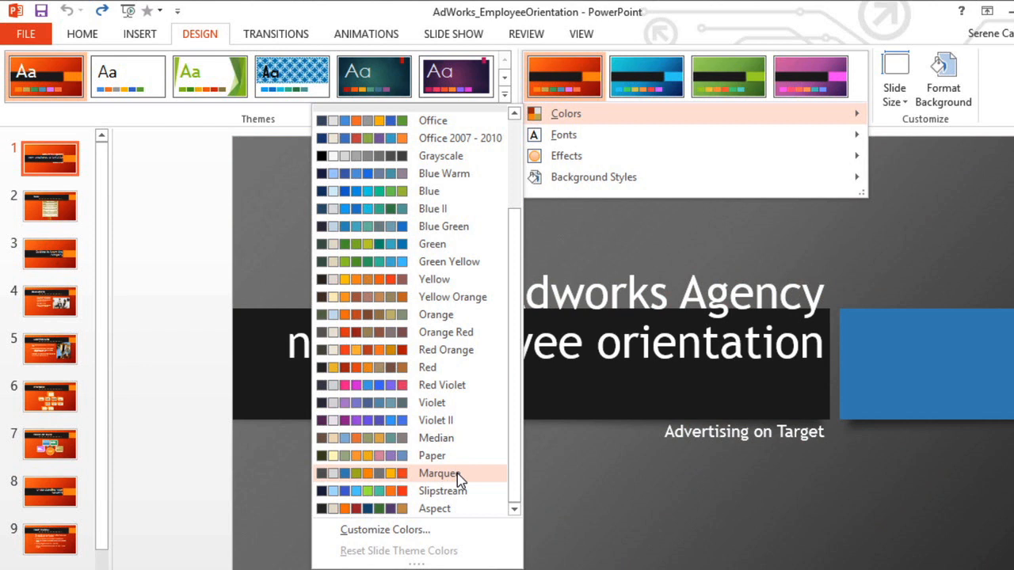
{"action": "left_click", "coordinate": [437, 472]}
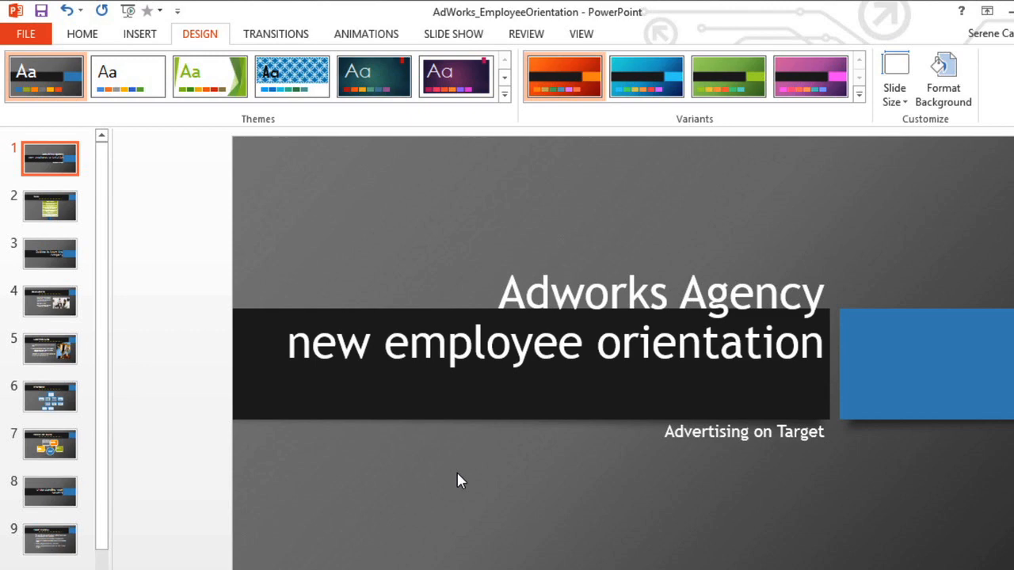
{"action": "mouse_move", "coordinate": [820, 142]}
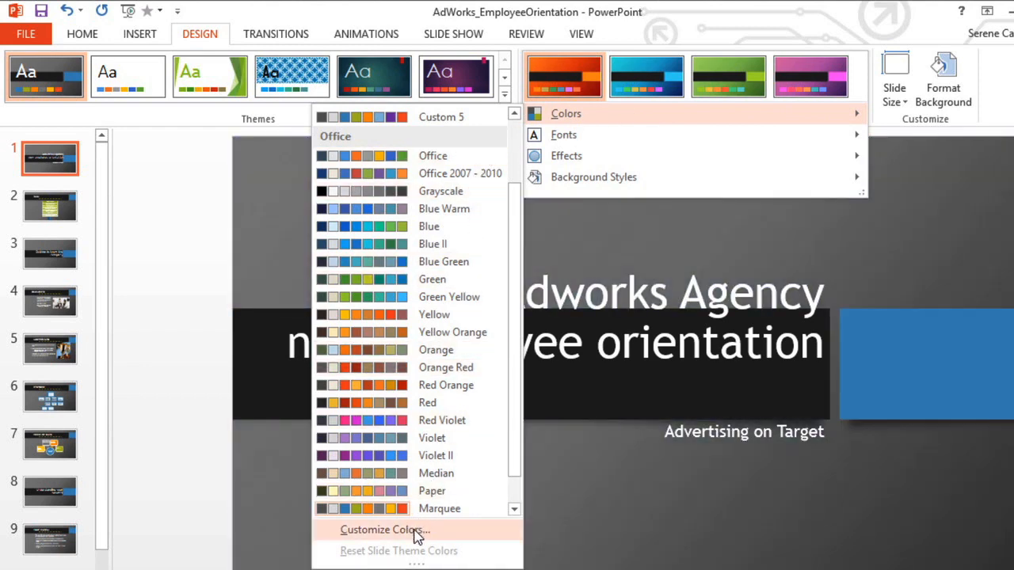
Save a custom colour set 'adworks colors' with Accent 1 set to purple.
{"action": "left_click", "coordinate": [385, 529]}
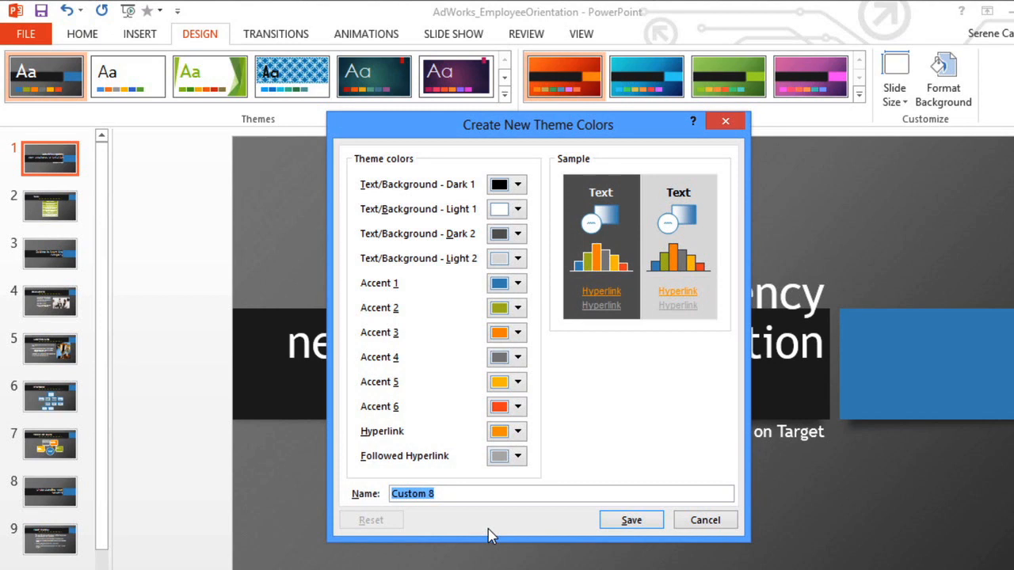
{"action": "mouse_move", "coordinate": [546, 386]}
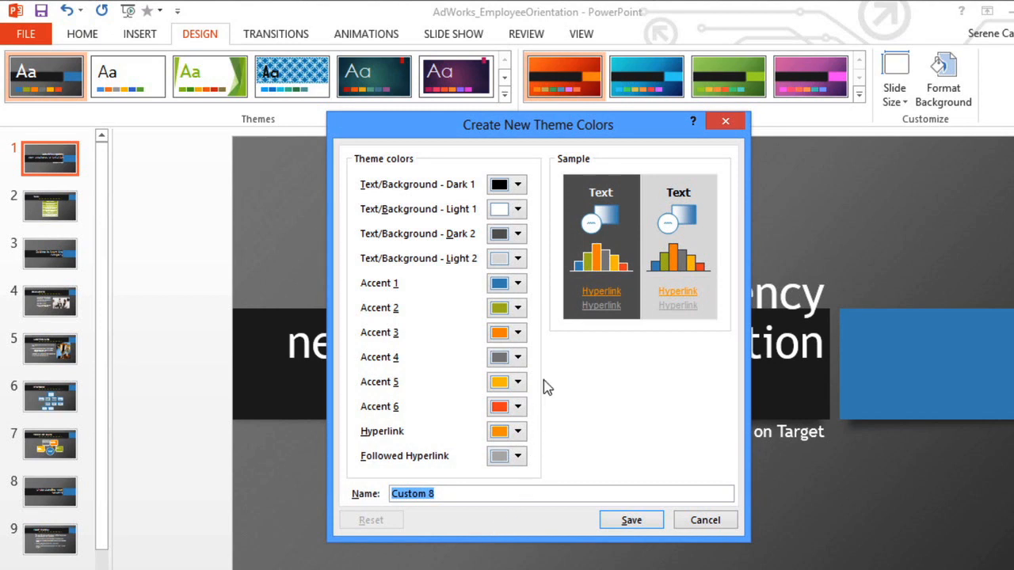
{"action": "left_click", "coordinate": [516, 184]}
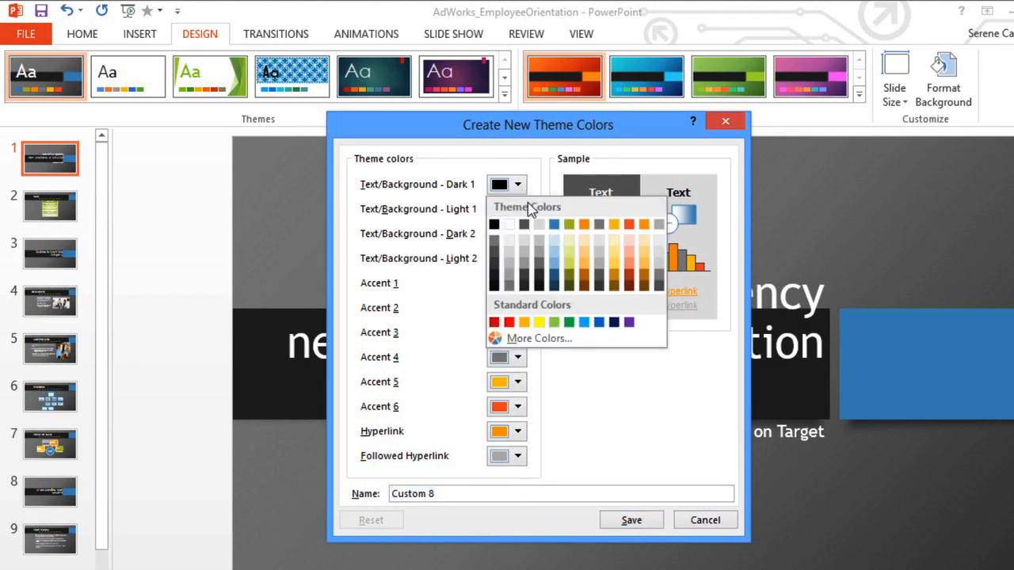
{"action": "left_click", "coordinate": [555, 225]}
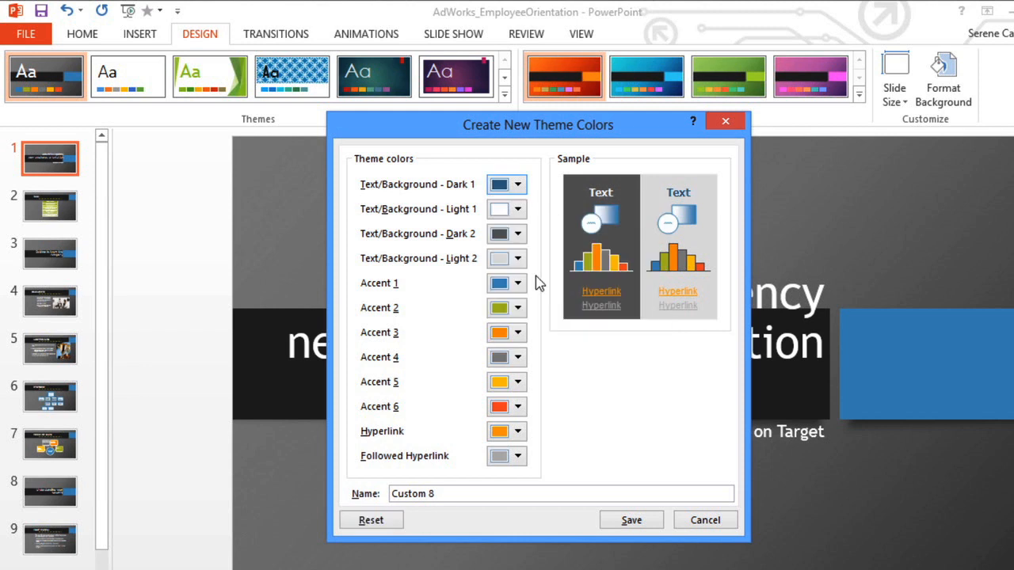
{"action": "left_click", "coordinate": [516, 282]}
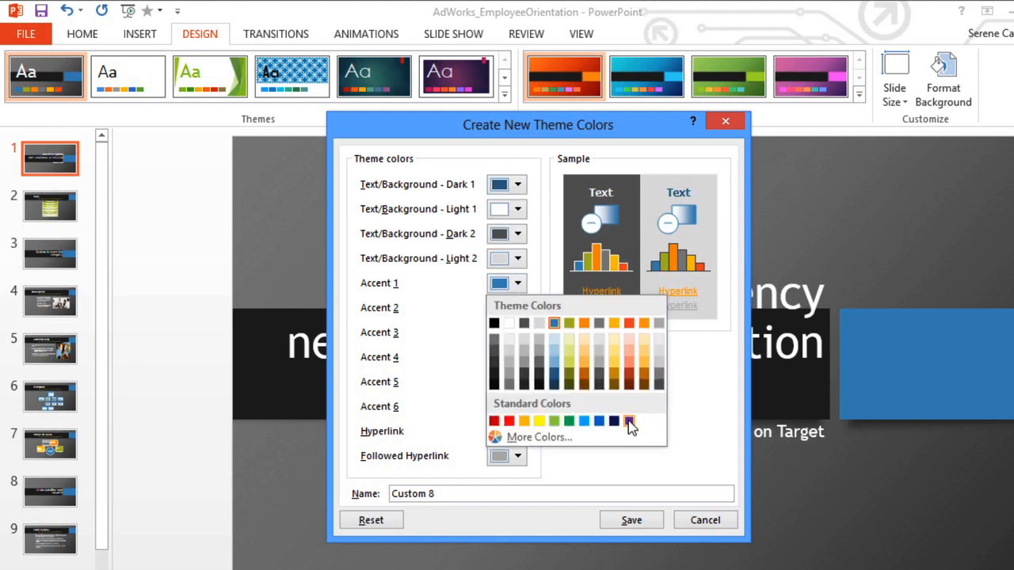
{"action": "left_click", "coordinate": [628, 422]}
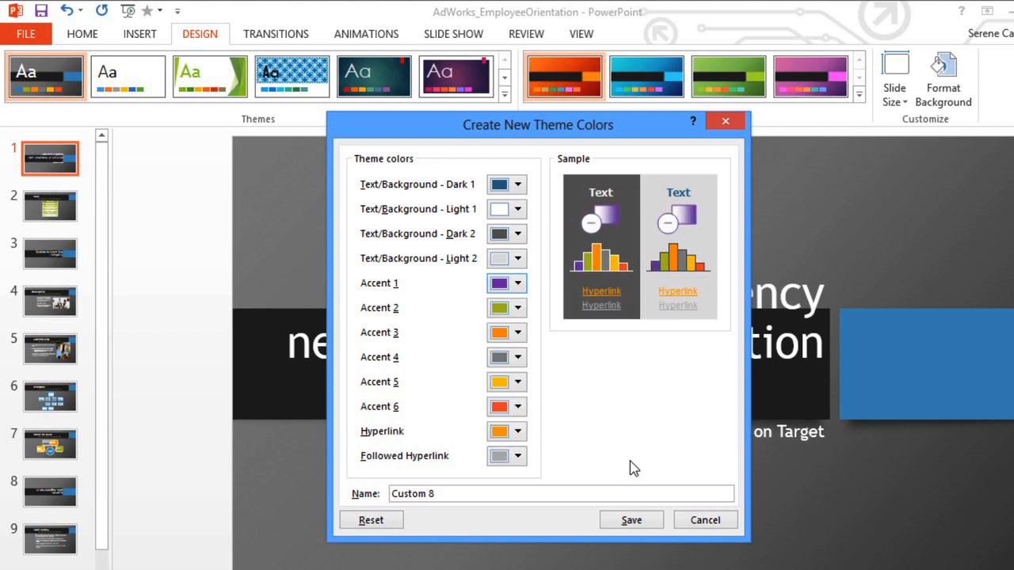
{"action": "type", "text": "adworks colors"}
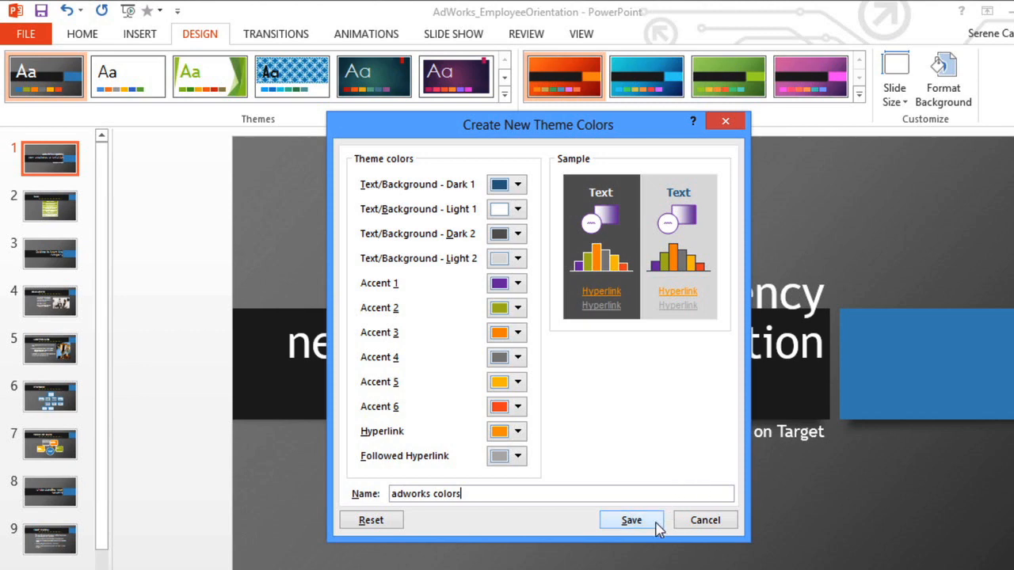
{"action": "left_click", "coordinate": [630, 519]}
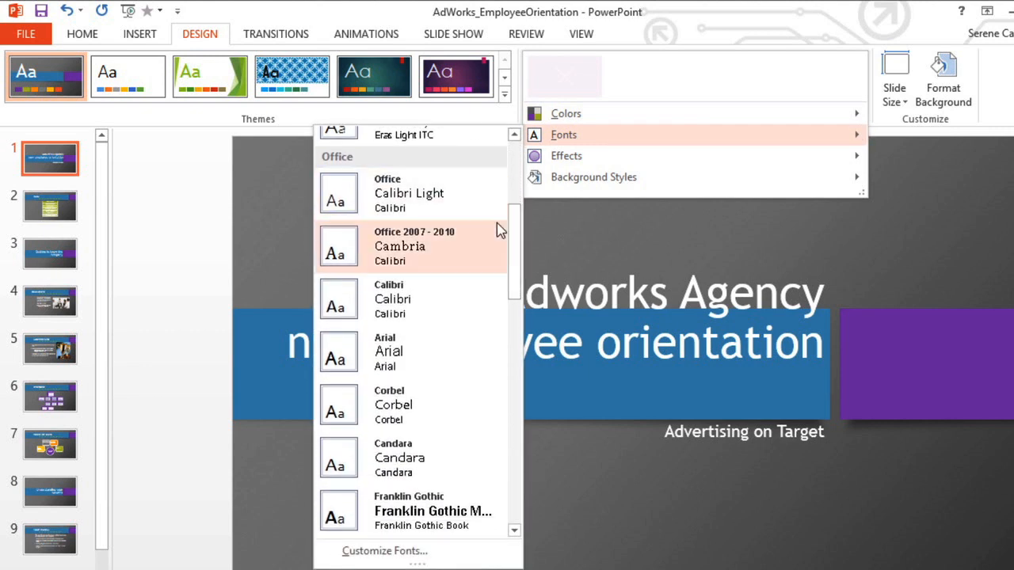
{"action": "mouse_move", "coordinate": [467, 352]}
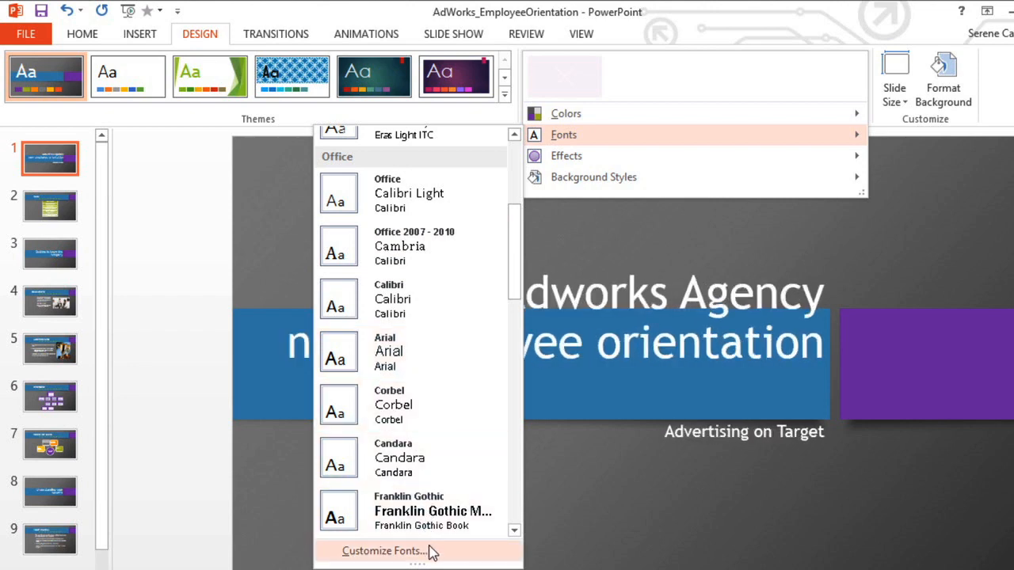
Save a custom font set 'adworks fonts' with Tahoma headings and Sylfaen body text.
{"action": "left_click", "coordinate": [384, 551]}
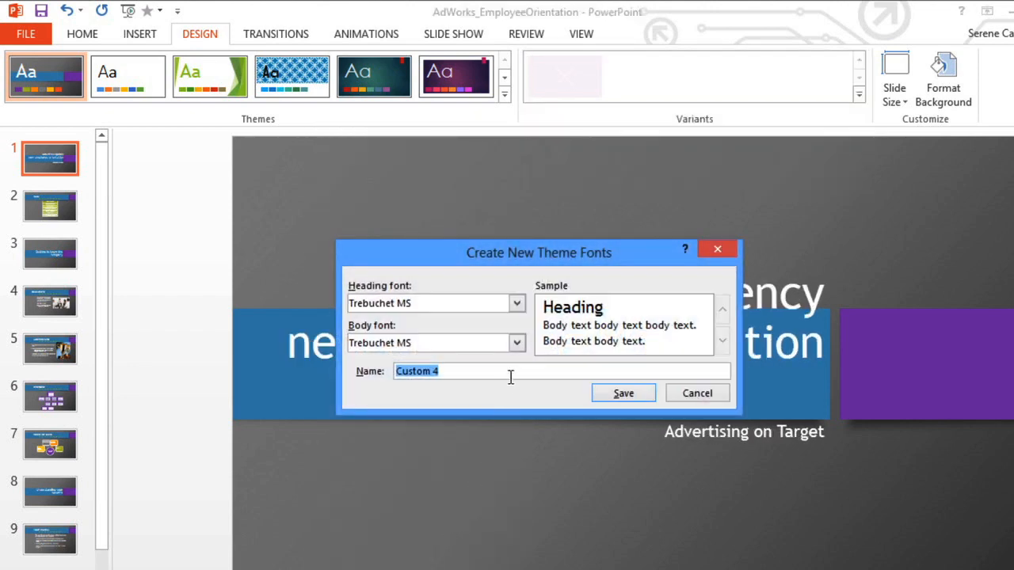
{"action": "left_click", "coordinate": [516, 304]}
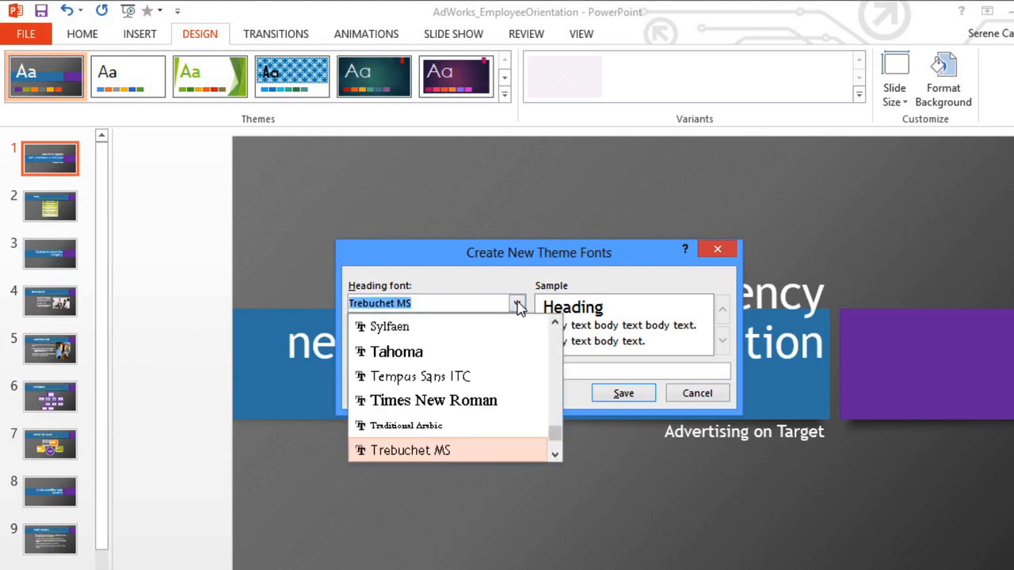
{"action": "left_click", "coordinate": [396, 351]}
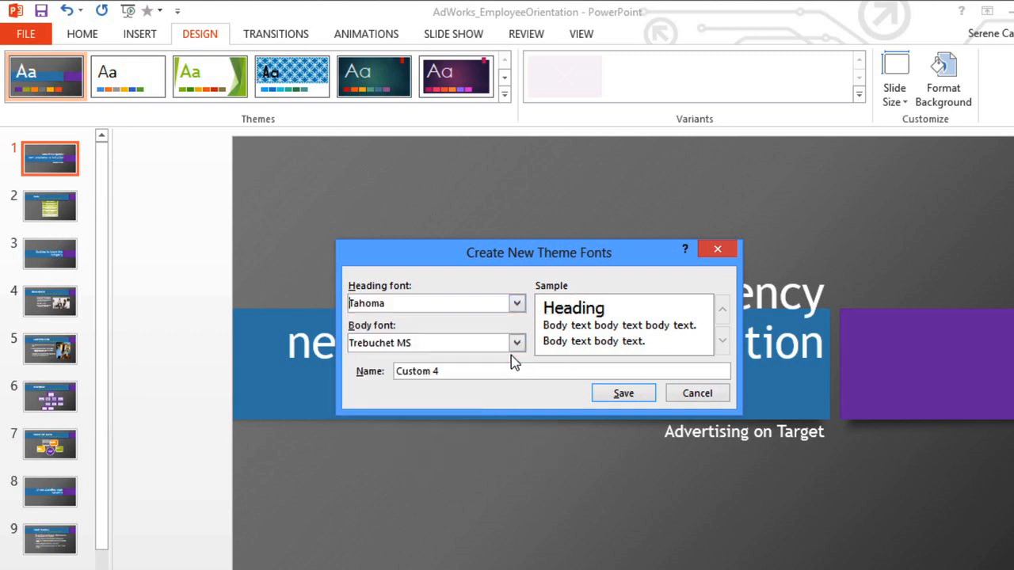
{"action": "left_click", "coordinate": [517, 342]}
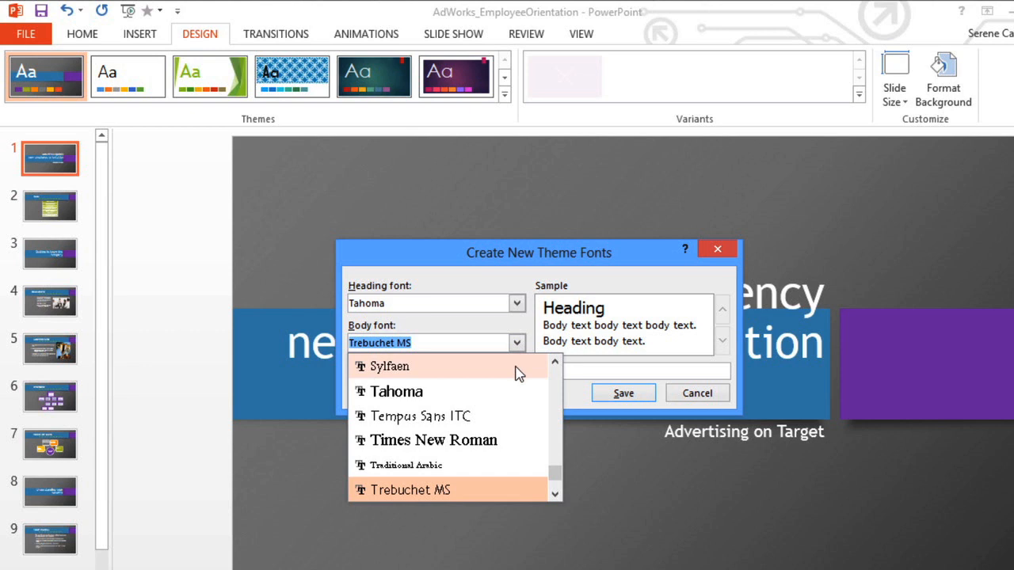
{"action": "left_click", "coordinate": [389, 365]}
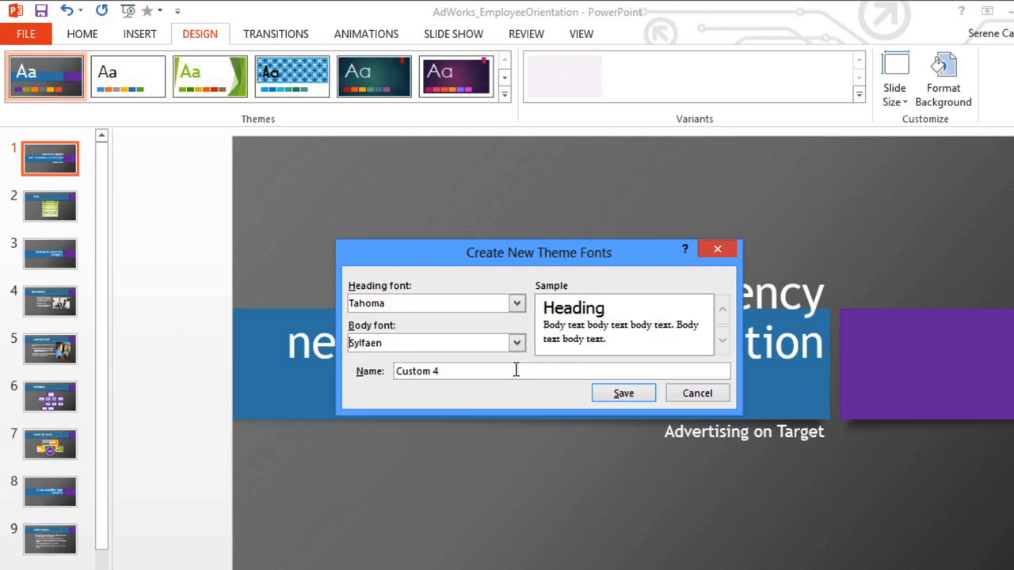
{"action": "type", "text": "adworks fonts"}
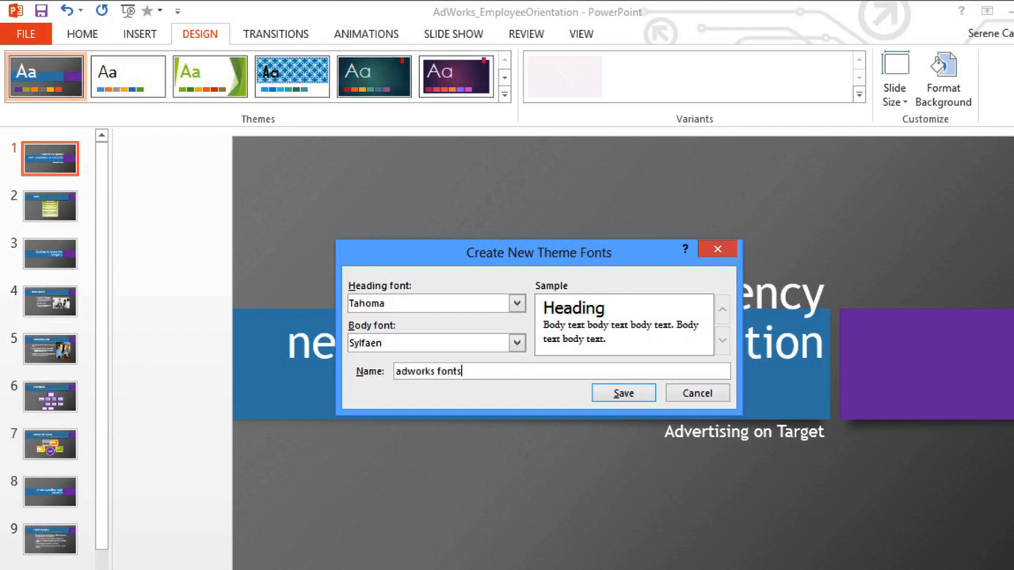
{"action": "left_click", "coordinate": [624, 392]}
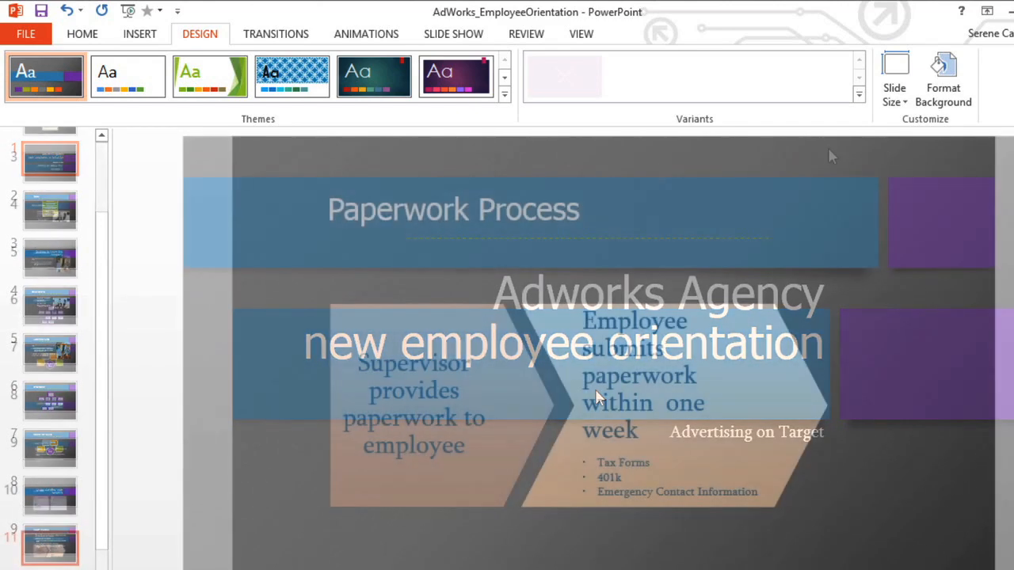
Apply Inset shape effects and a light background style from the variant options.
{"action": "left_click", "coordinate": [859, 94]}
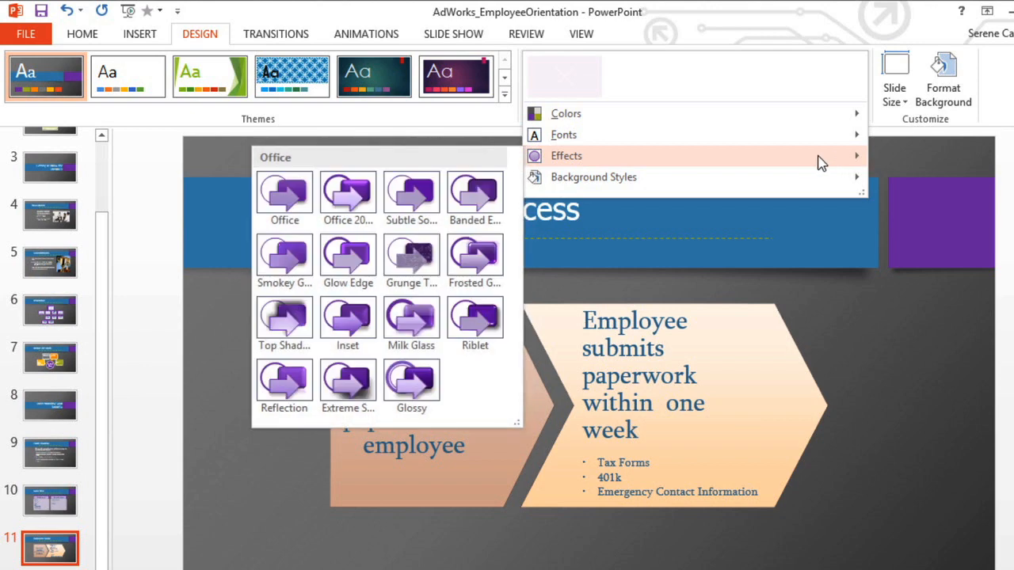
{"action": "mouse_move", "coordinate": [475, 193]}
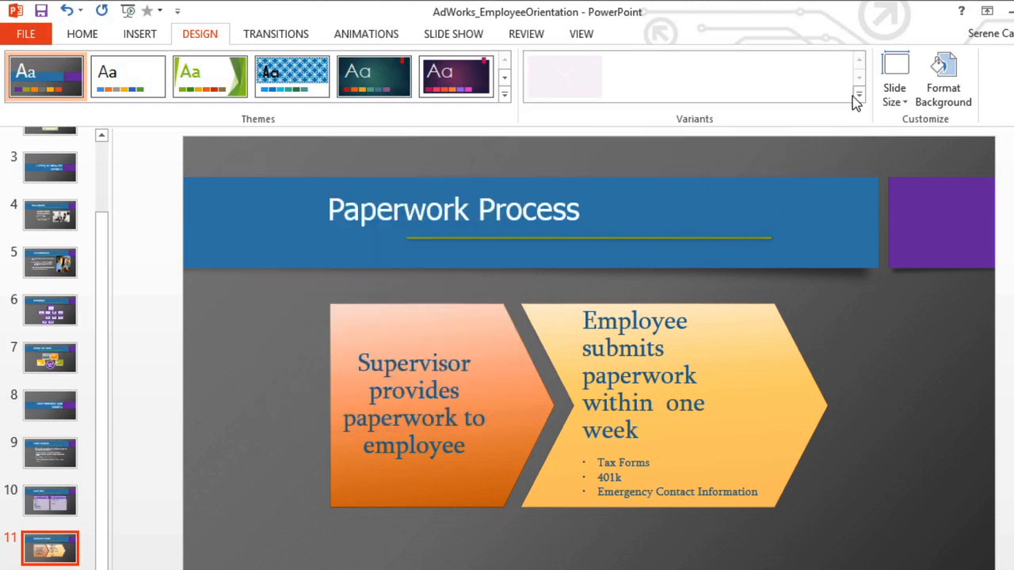
{"action": "left_click", "coordinate": [859, 95]}
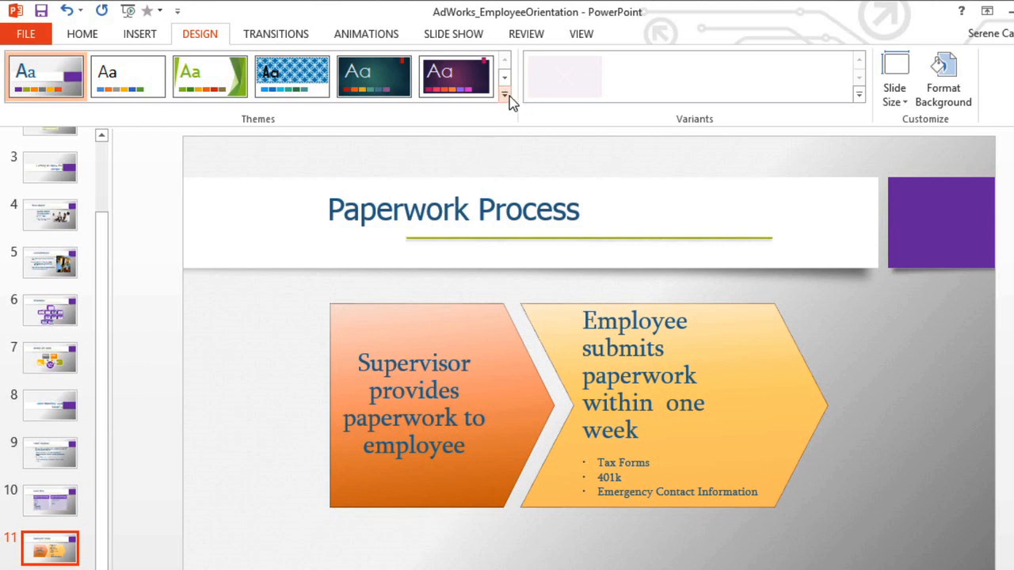
Save the current design as a custom theme named 'adworks theme'.
{"action": "left_click", "coordinate": [504, 95]}
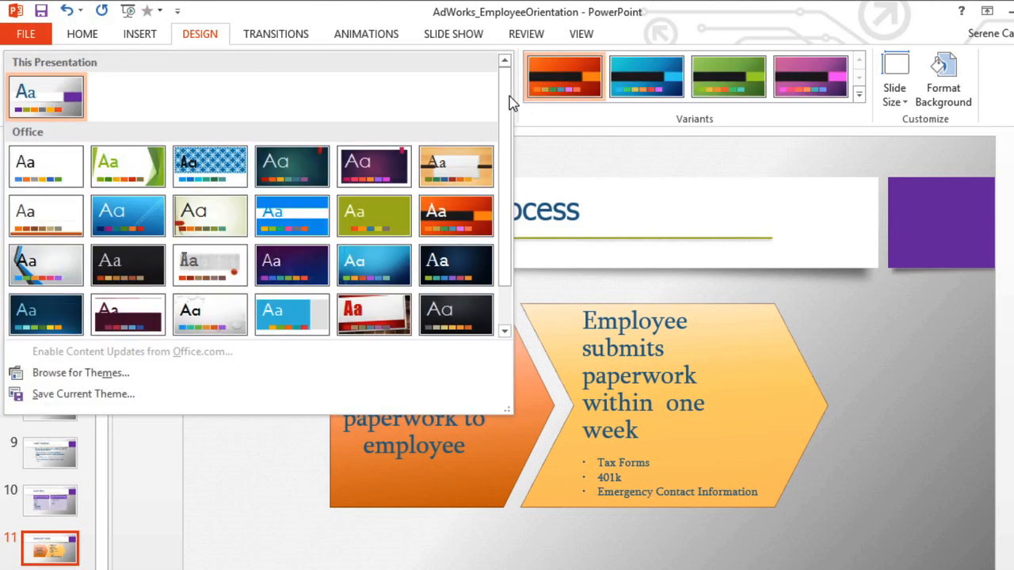
{"action": "mouse_move", "coordinate": [218, 393]}
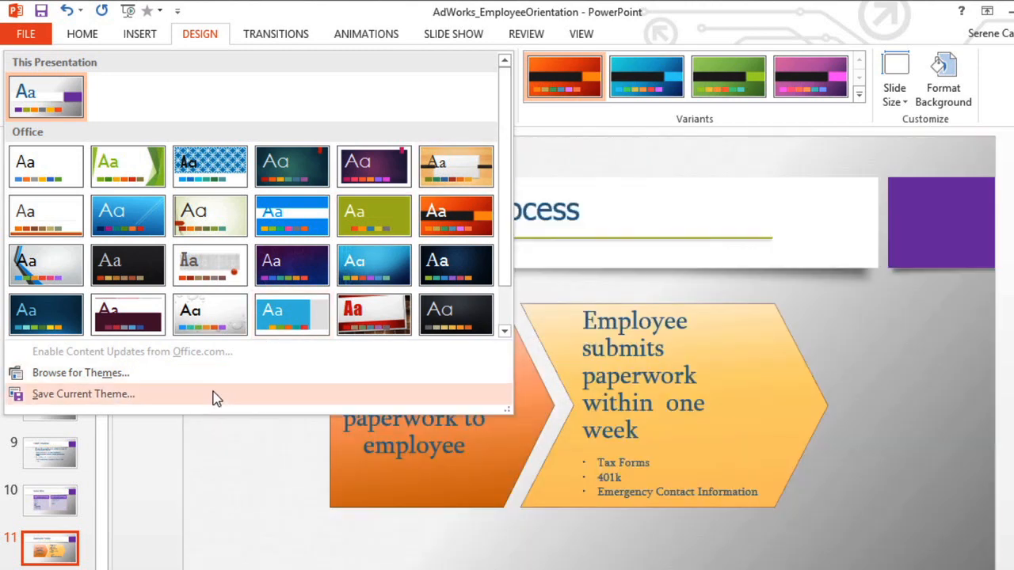
{"action": "left_click", "coordinate": [82, 393]}
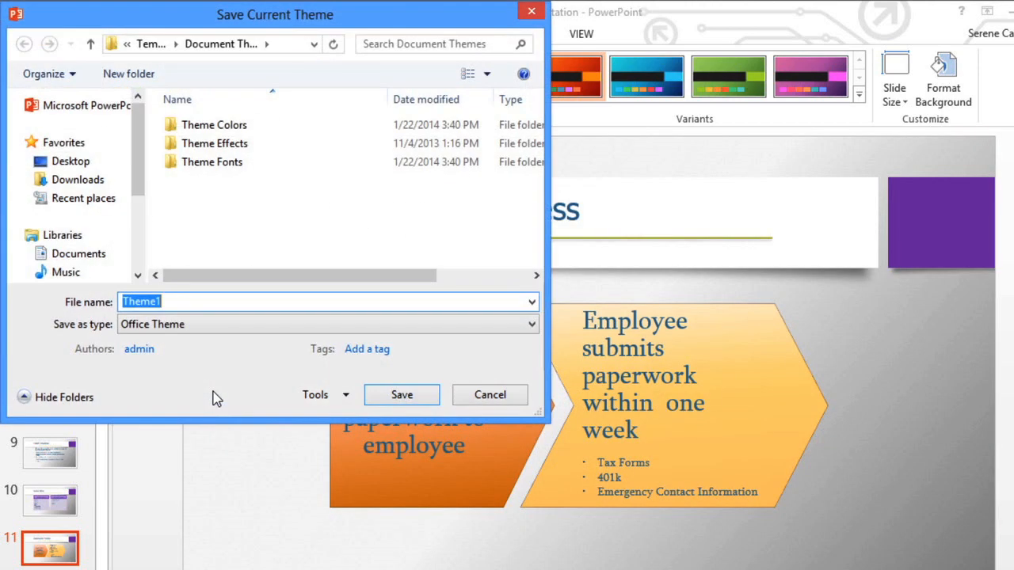
{"action": "type", "text": "adworks t"}
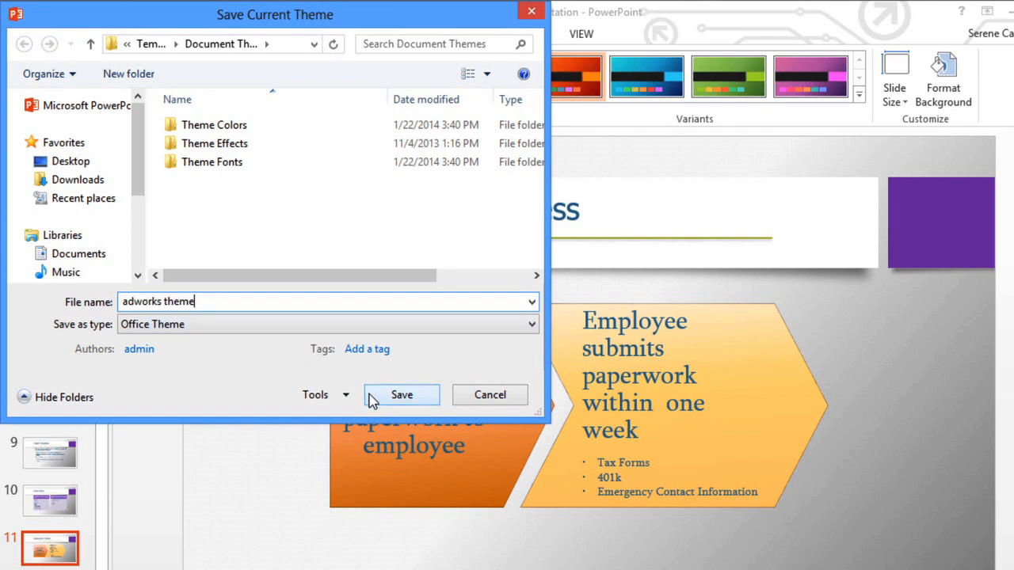
{"action": "left_click", "coordinate": [402, 395]}
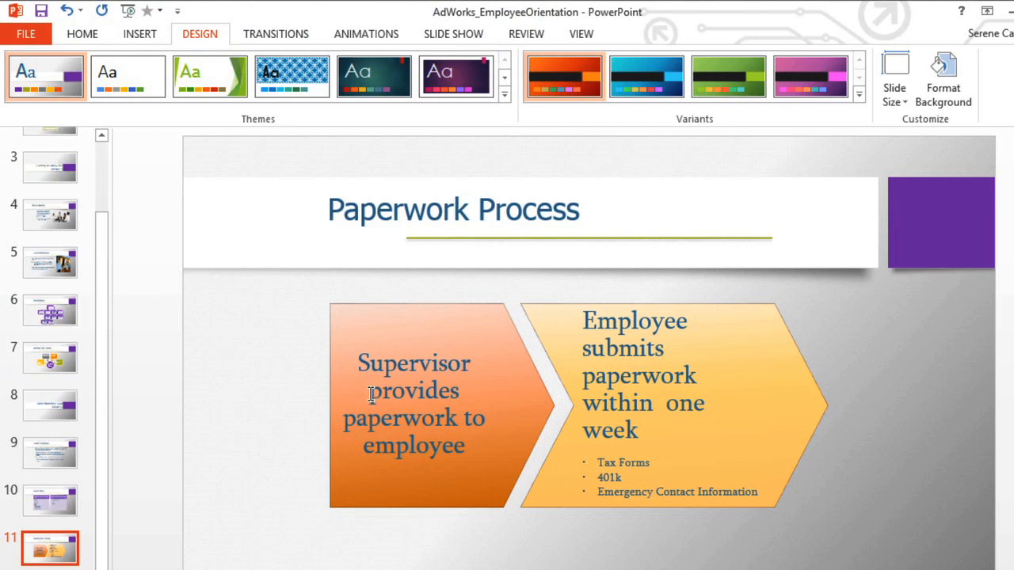